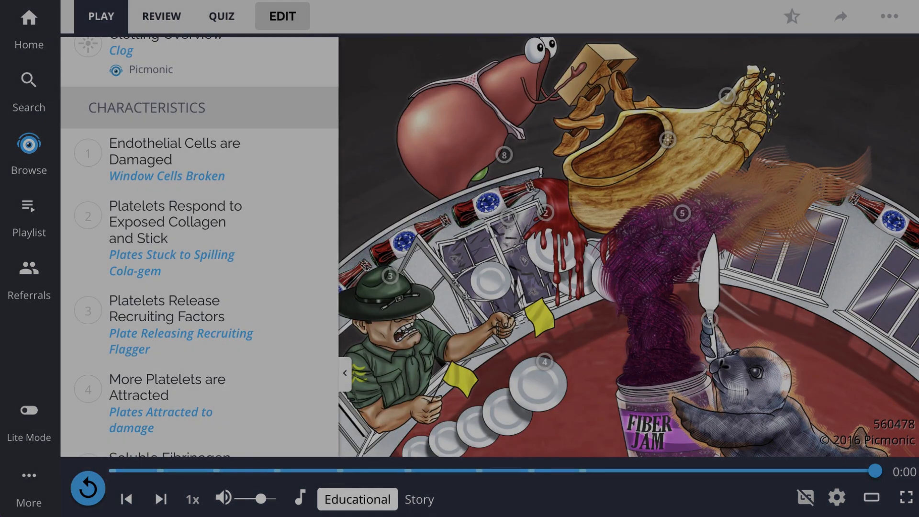
Step: Launch the Clotting Overview quiz so question 1 of 8 appears
left_click(418, 498)
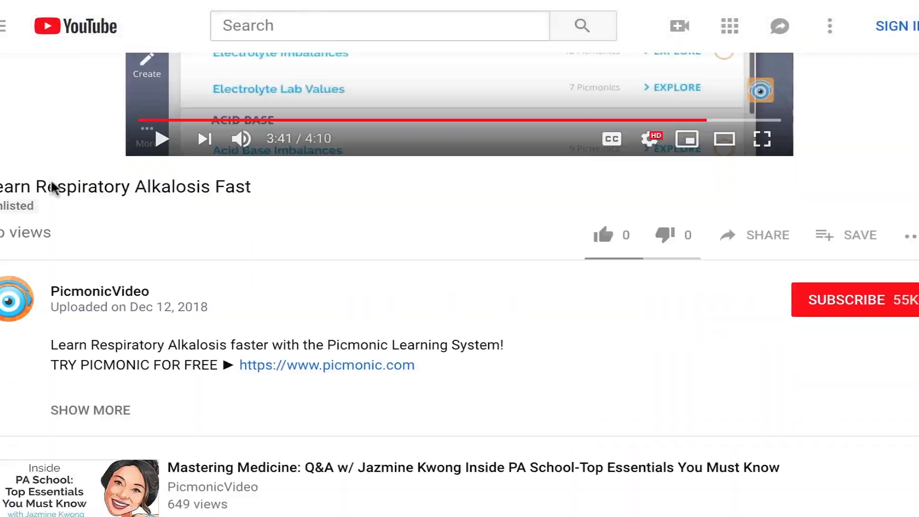
type("Sara T")
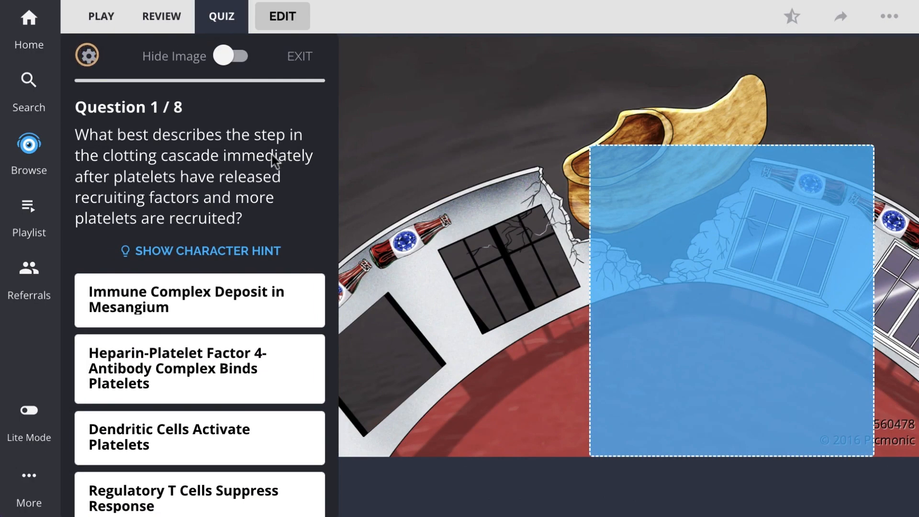
Step: Answer 'Endothelial Cells are Damaged' and 'Platelets Release Recruiting Factors', then open Browse
scroll("down", 3)
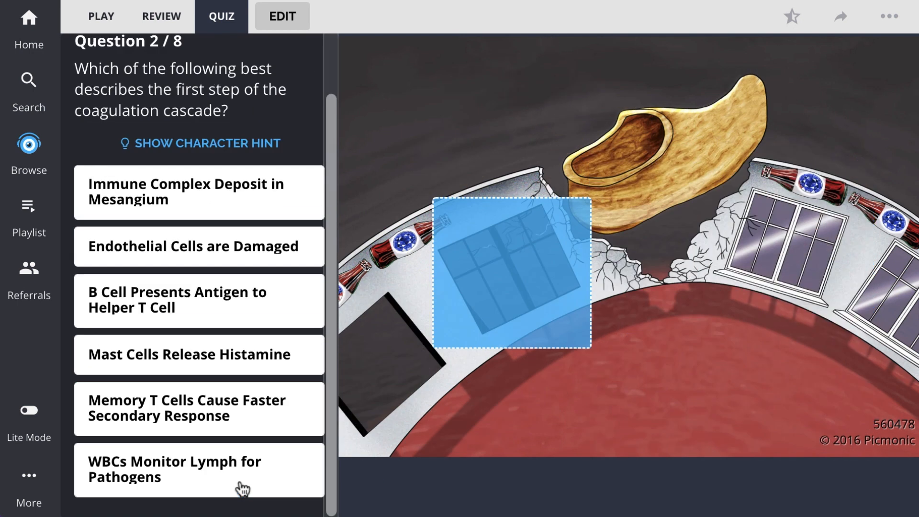
left_click(198, 246)
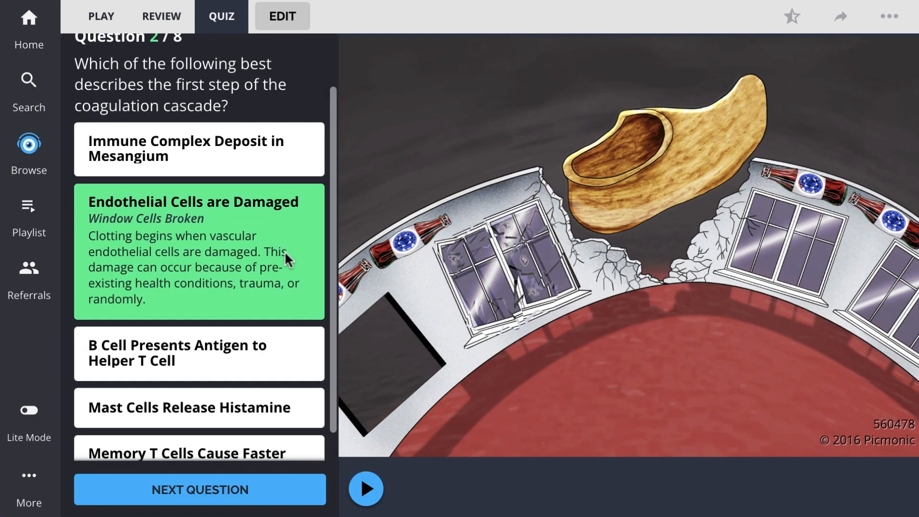
left_click(199, 490)
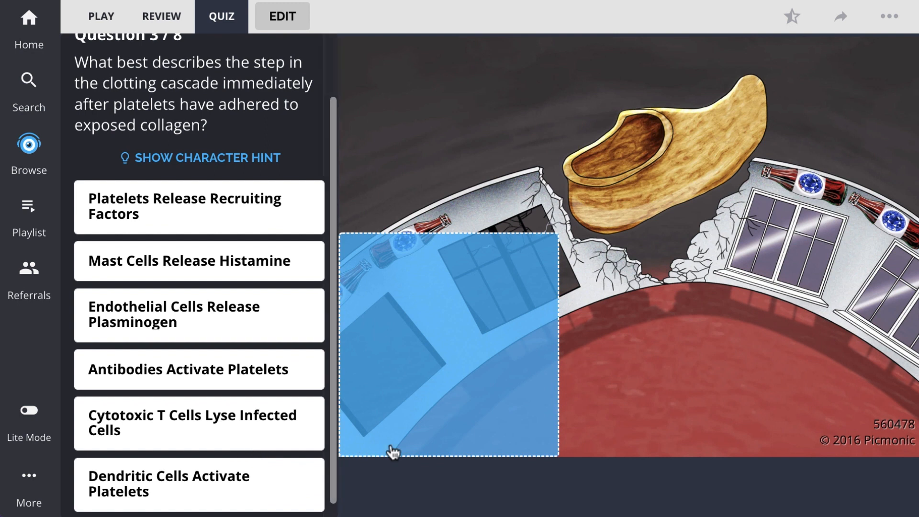
left_click(198, 207)
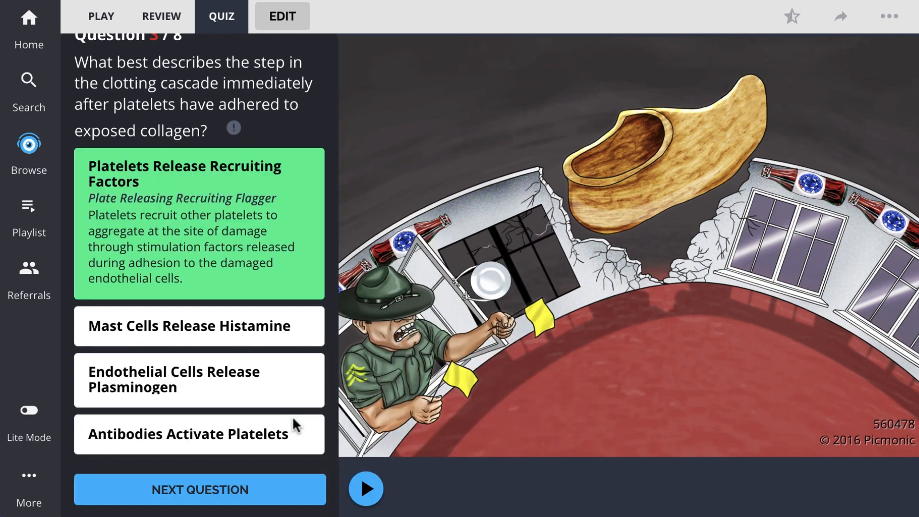
left_click(28, 152)
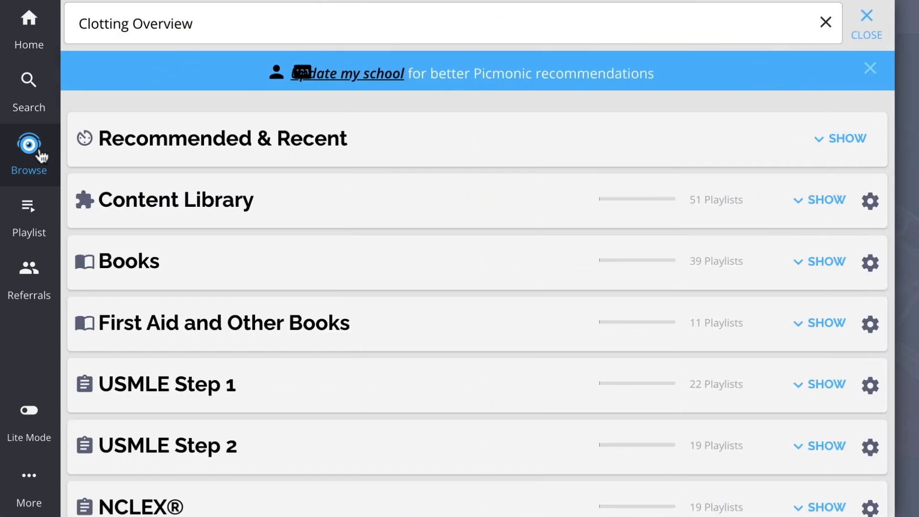
Step: Open the Physiology Circulation & Basics playlist and scroll from Hemoglobin to Types of Shock
left_click(825, 200)
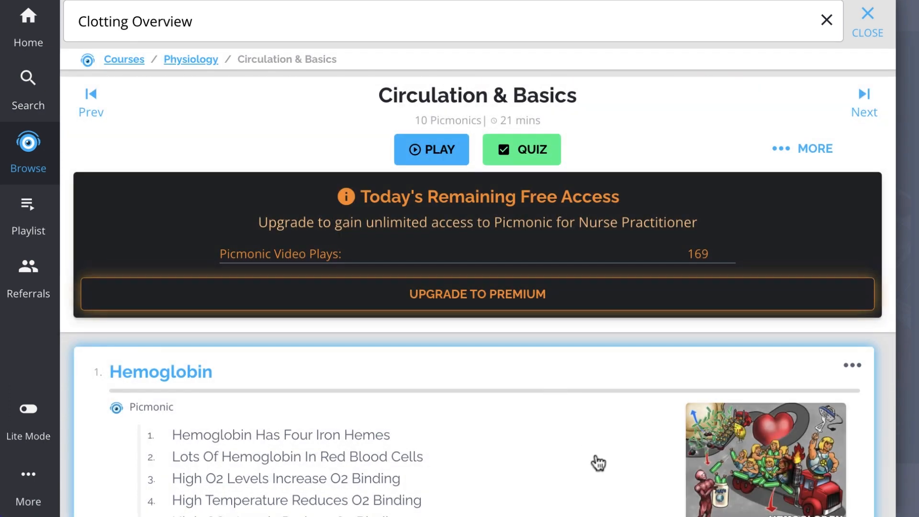
scroll("down", 3)
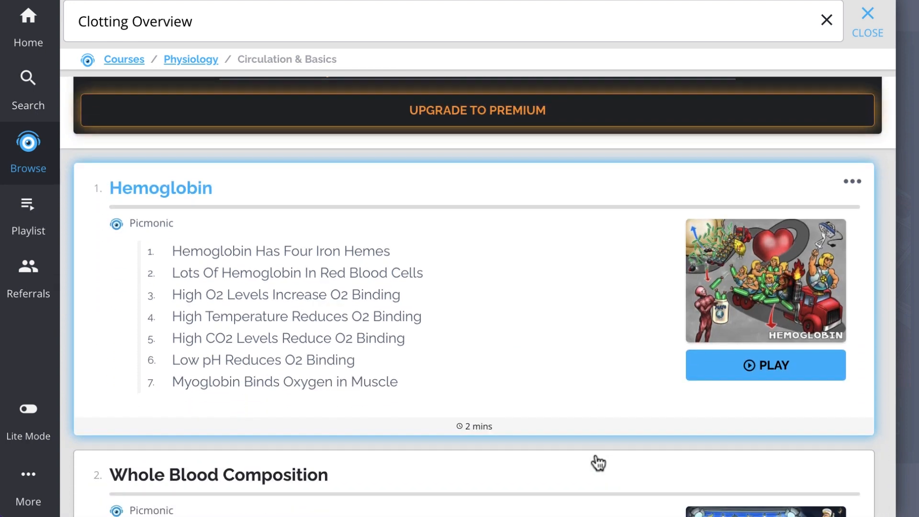
scroll("down", 3)
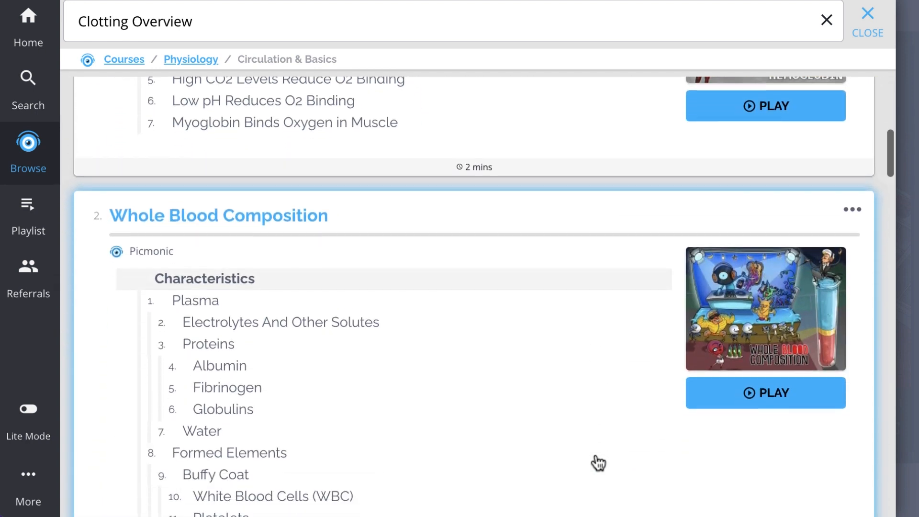
scroll("down", 3)
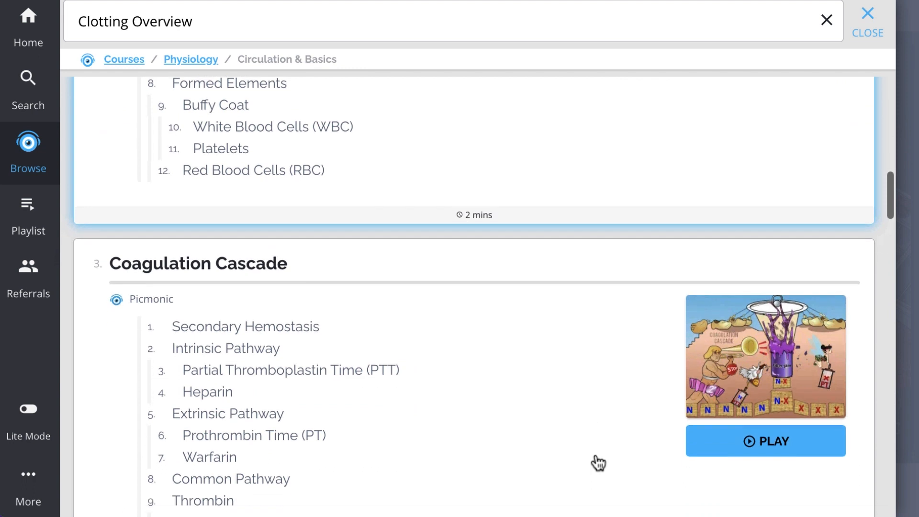
scroll("down", 3)
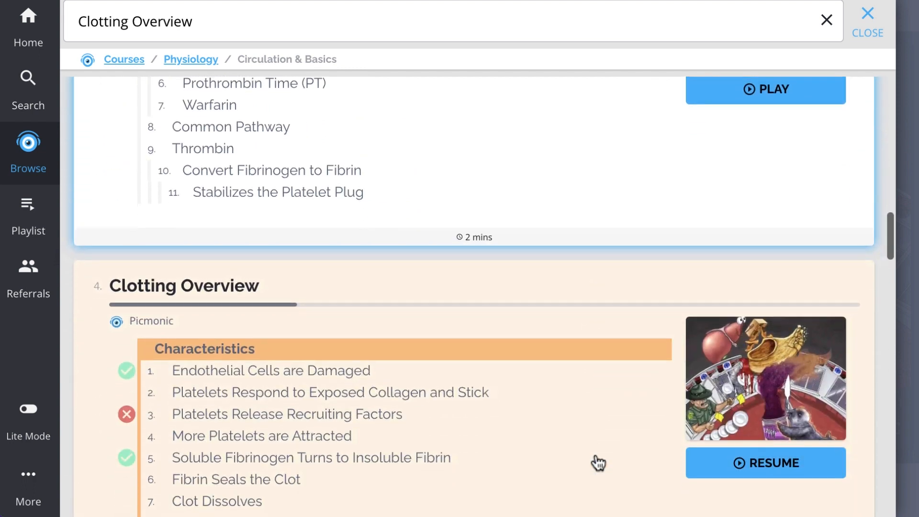
scroll("down", 3)
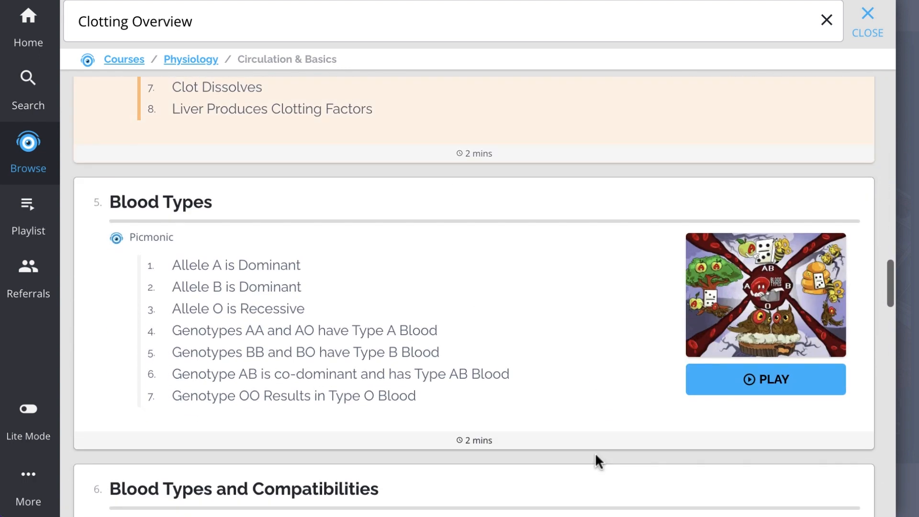
scroll("down", 3)
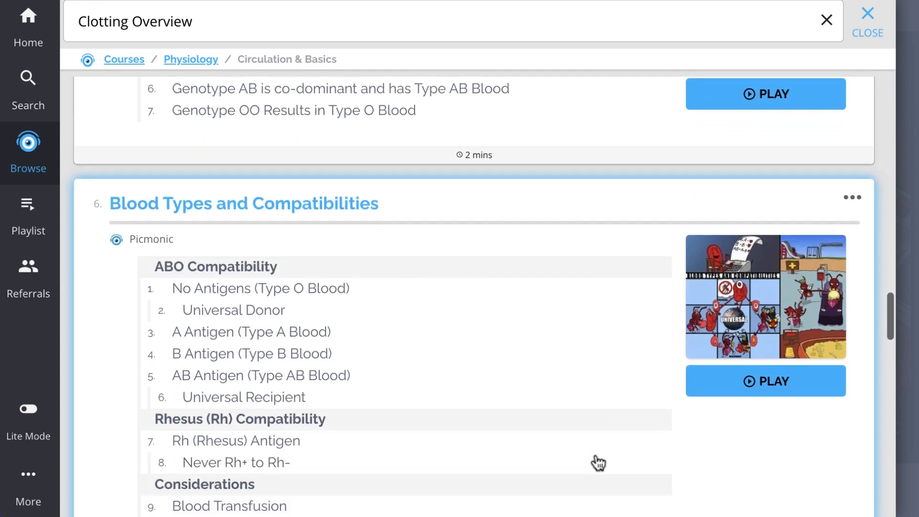
scroll("down", 3)
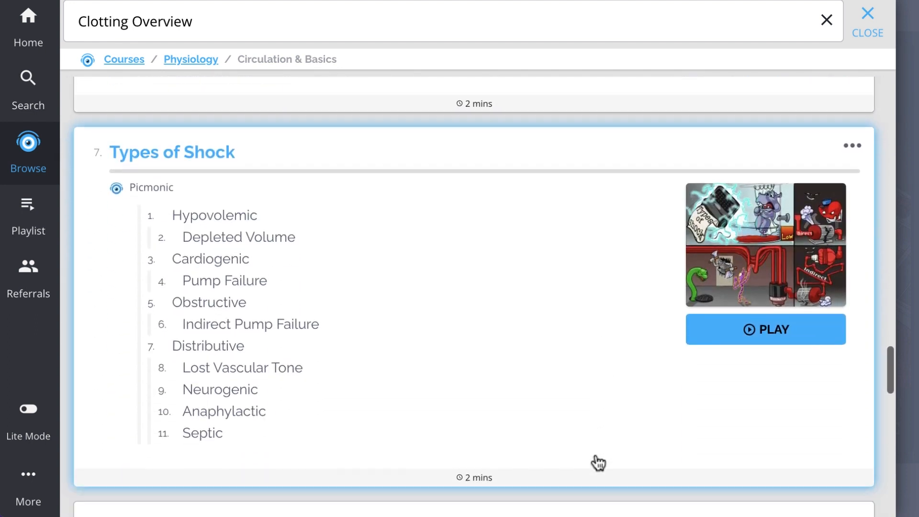